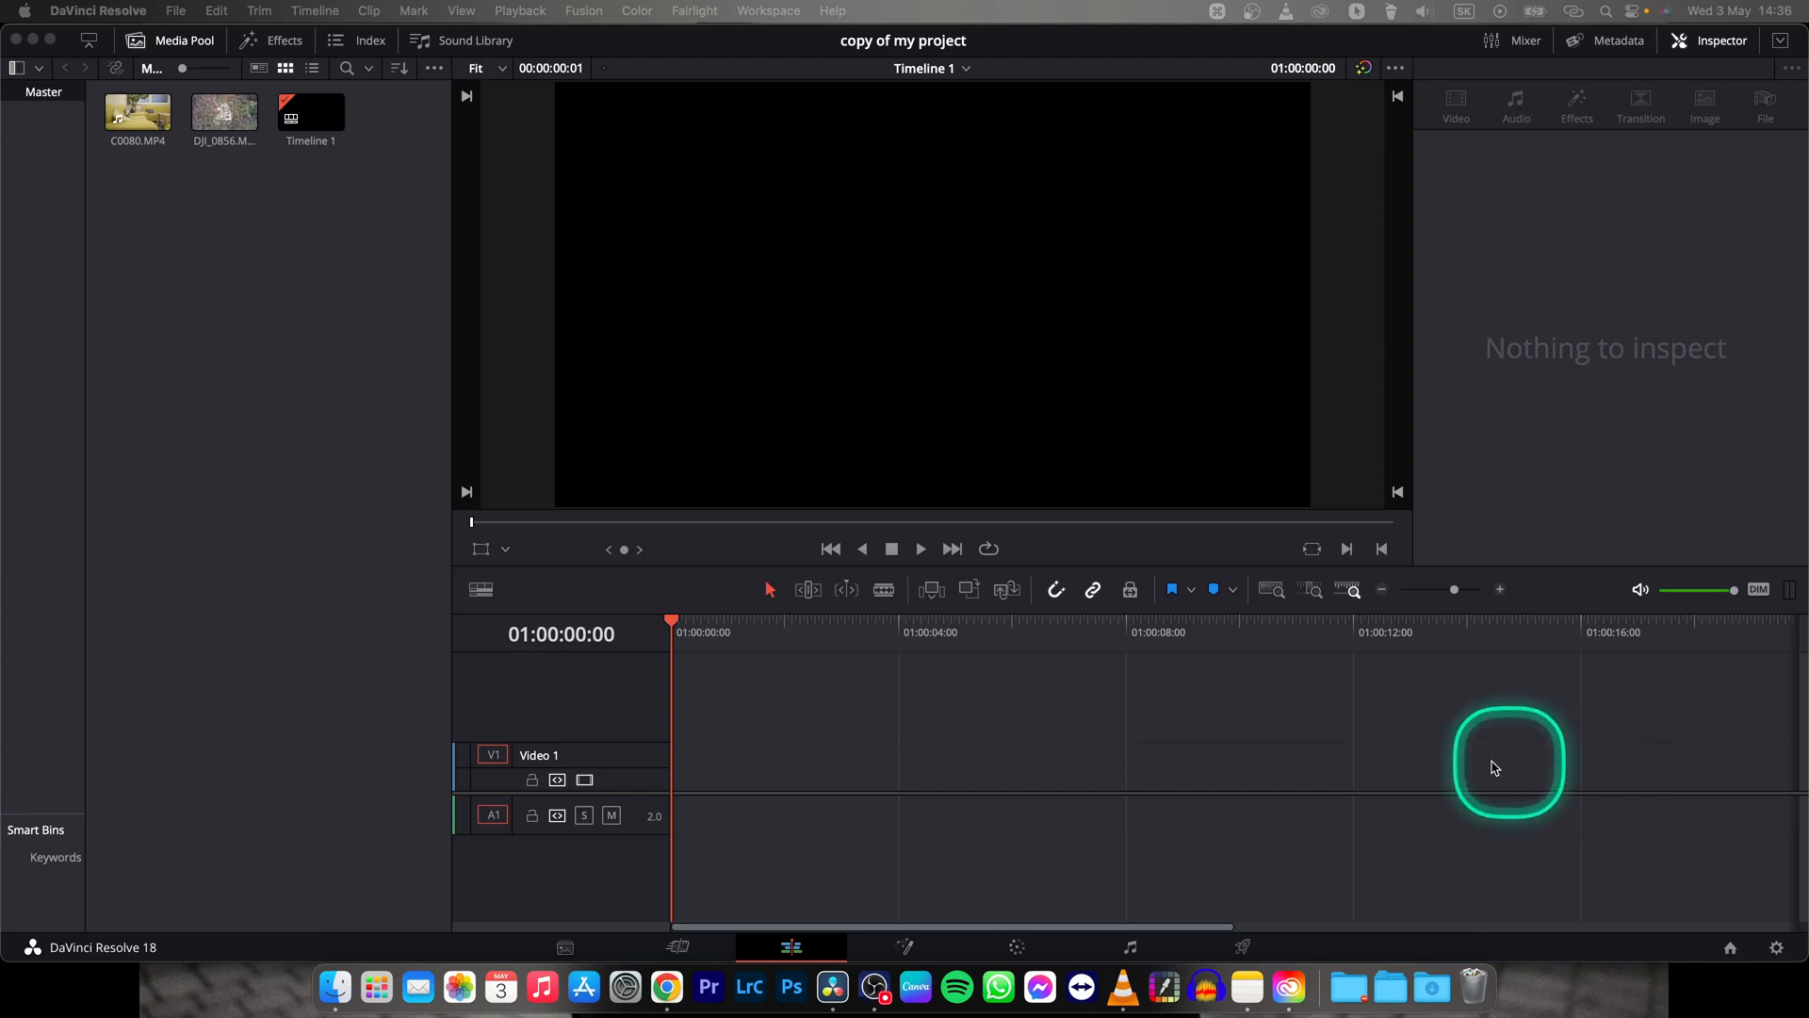
{"action": "mouse_move", "coordinate": [979, 746]}
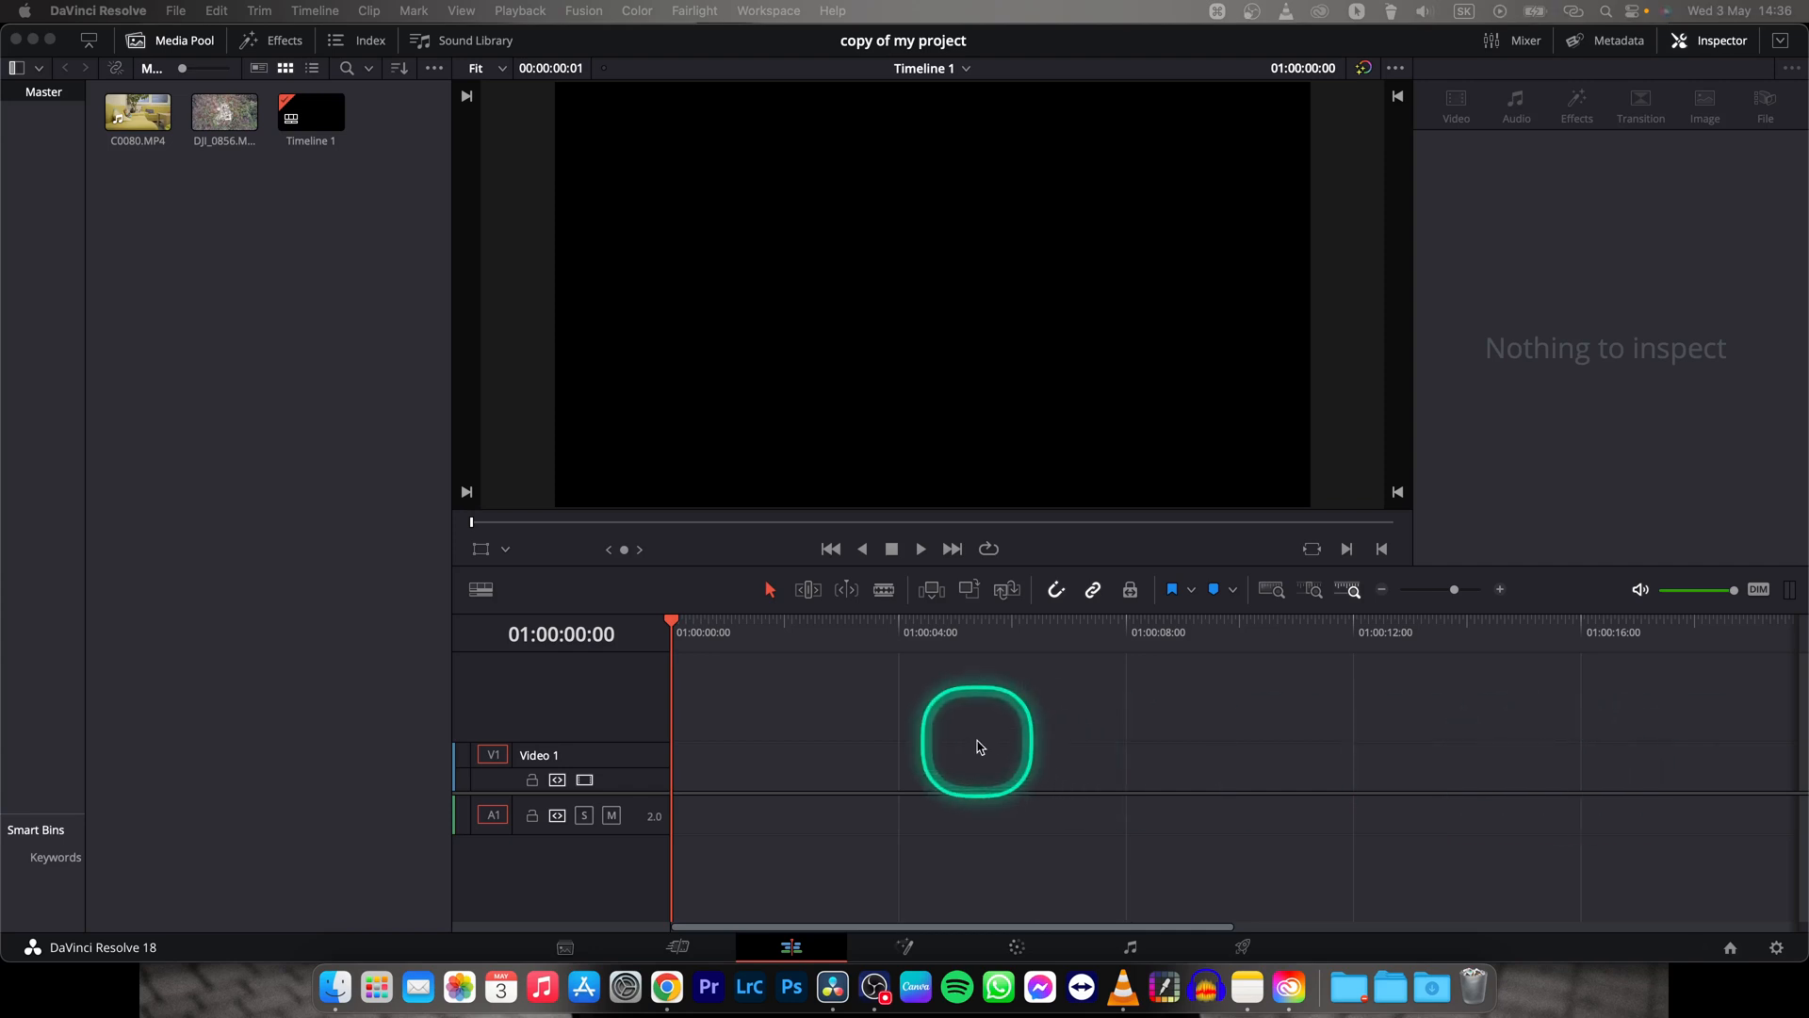
{"action": "mouse_move", "coordinate": [703, 643]}
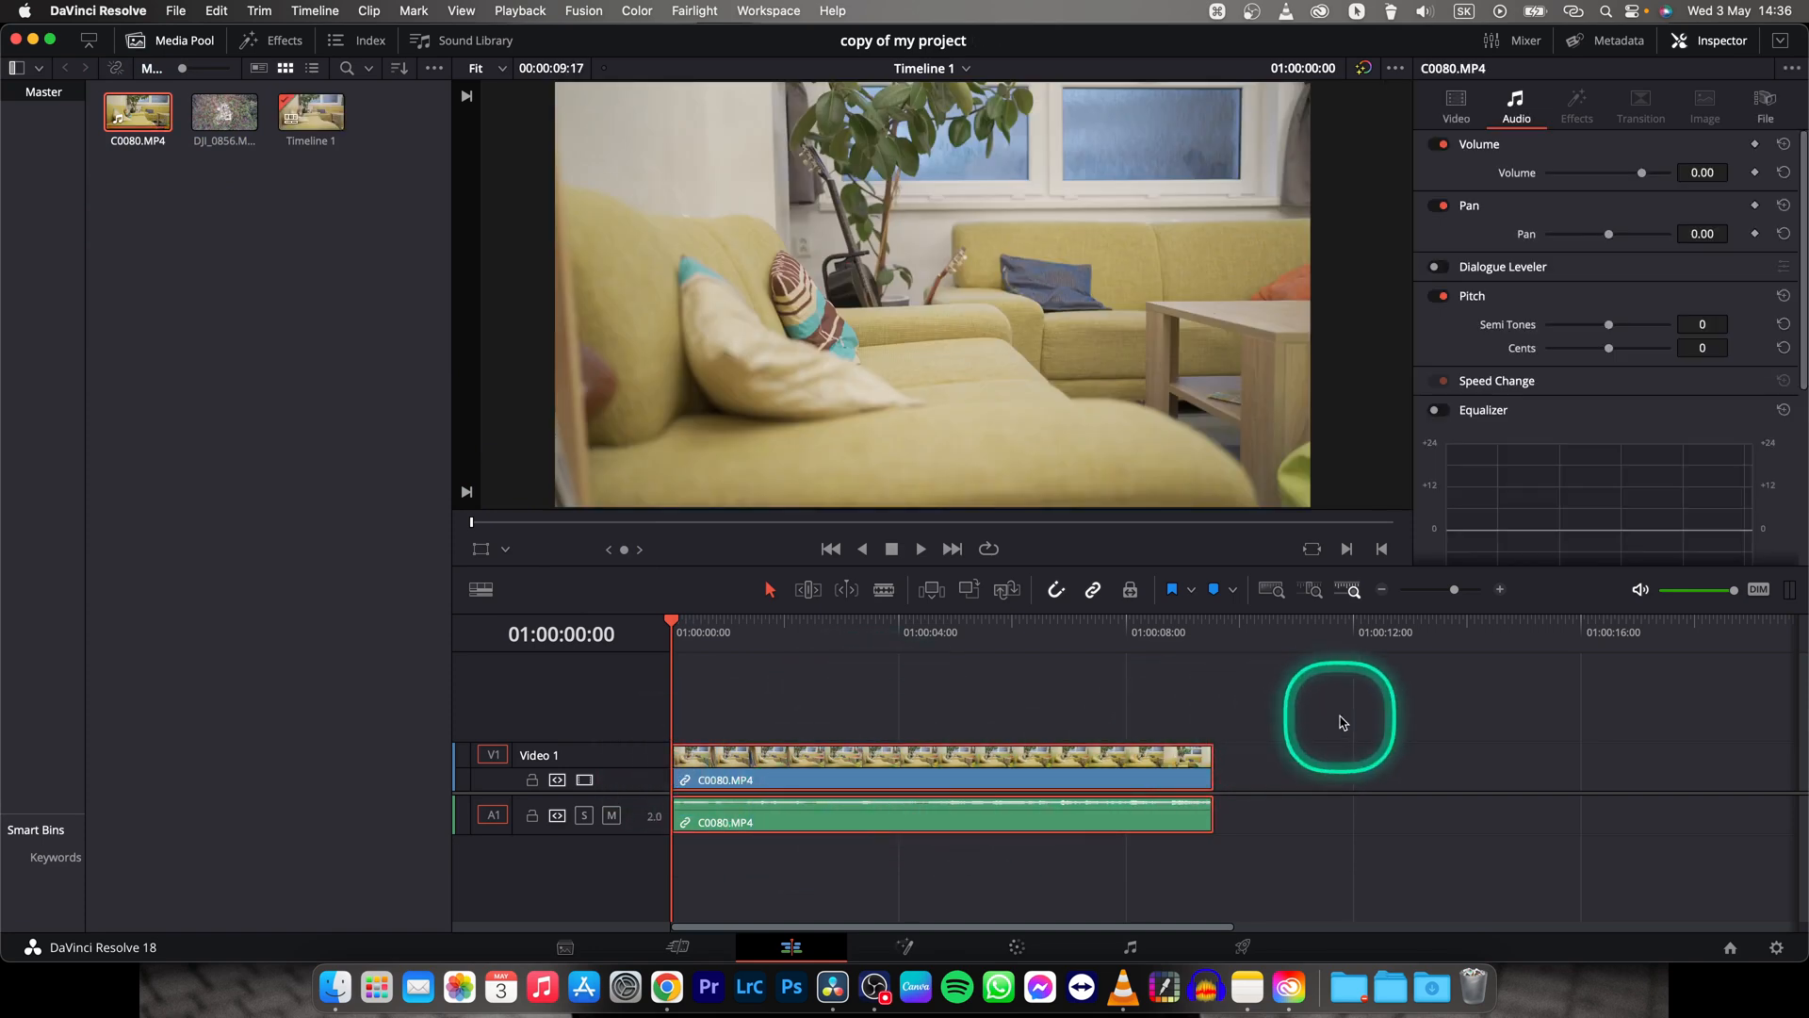
Preview clip C0080.MP4 with spacebar playback, stopping at 01:00:02:16
{"action": "key", "text": "space"}
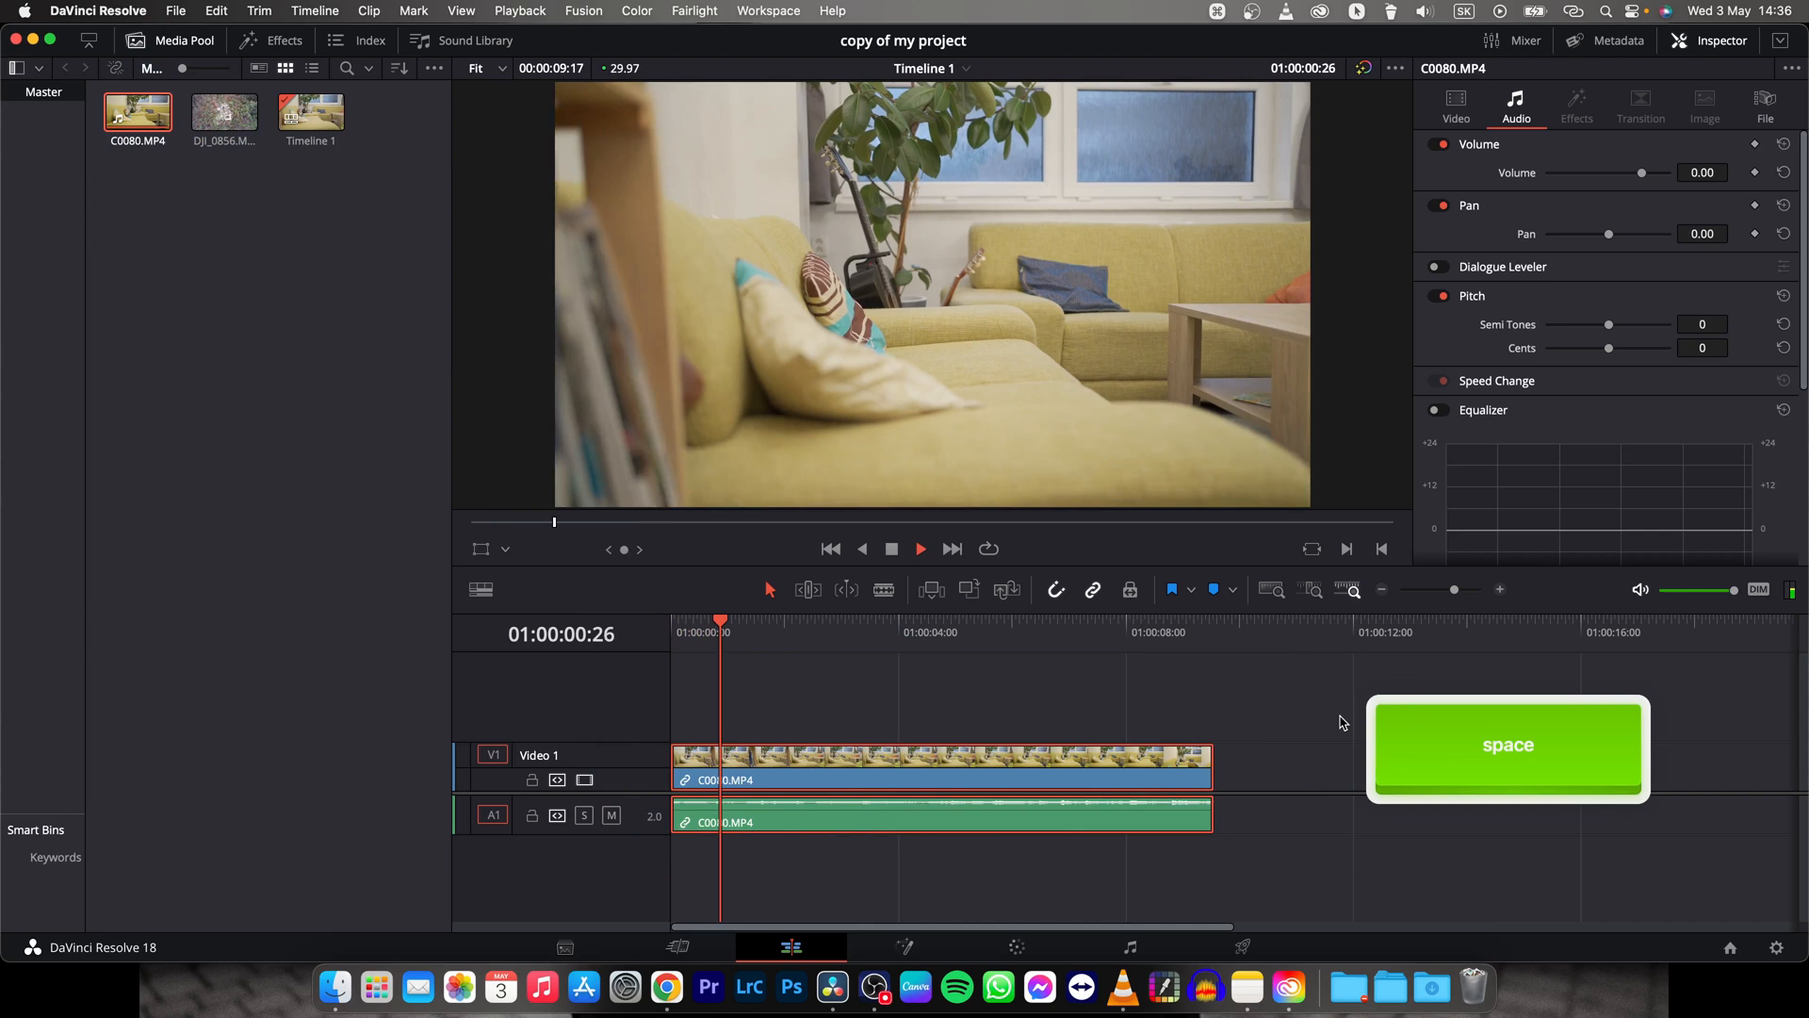
{"action": "key", "text": "space"}
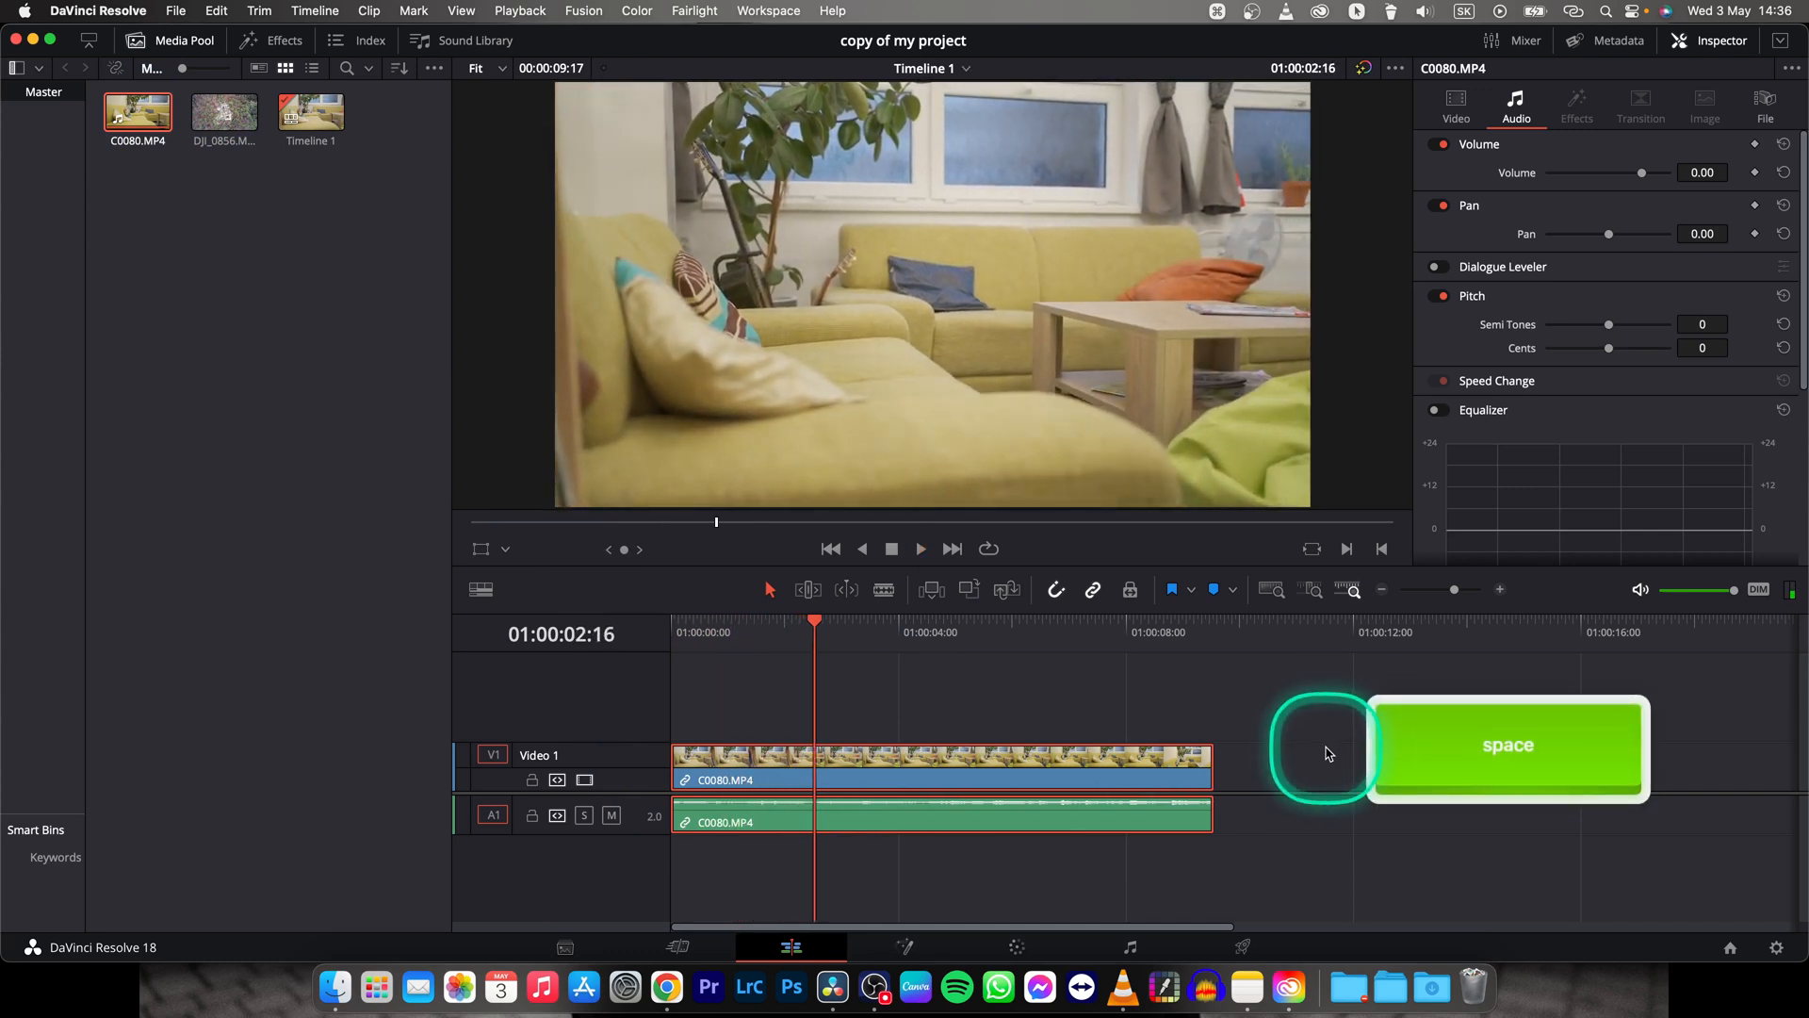
{"action": "key", "text": "space"}
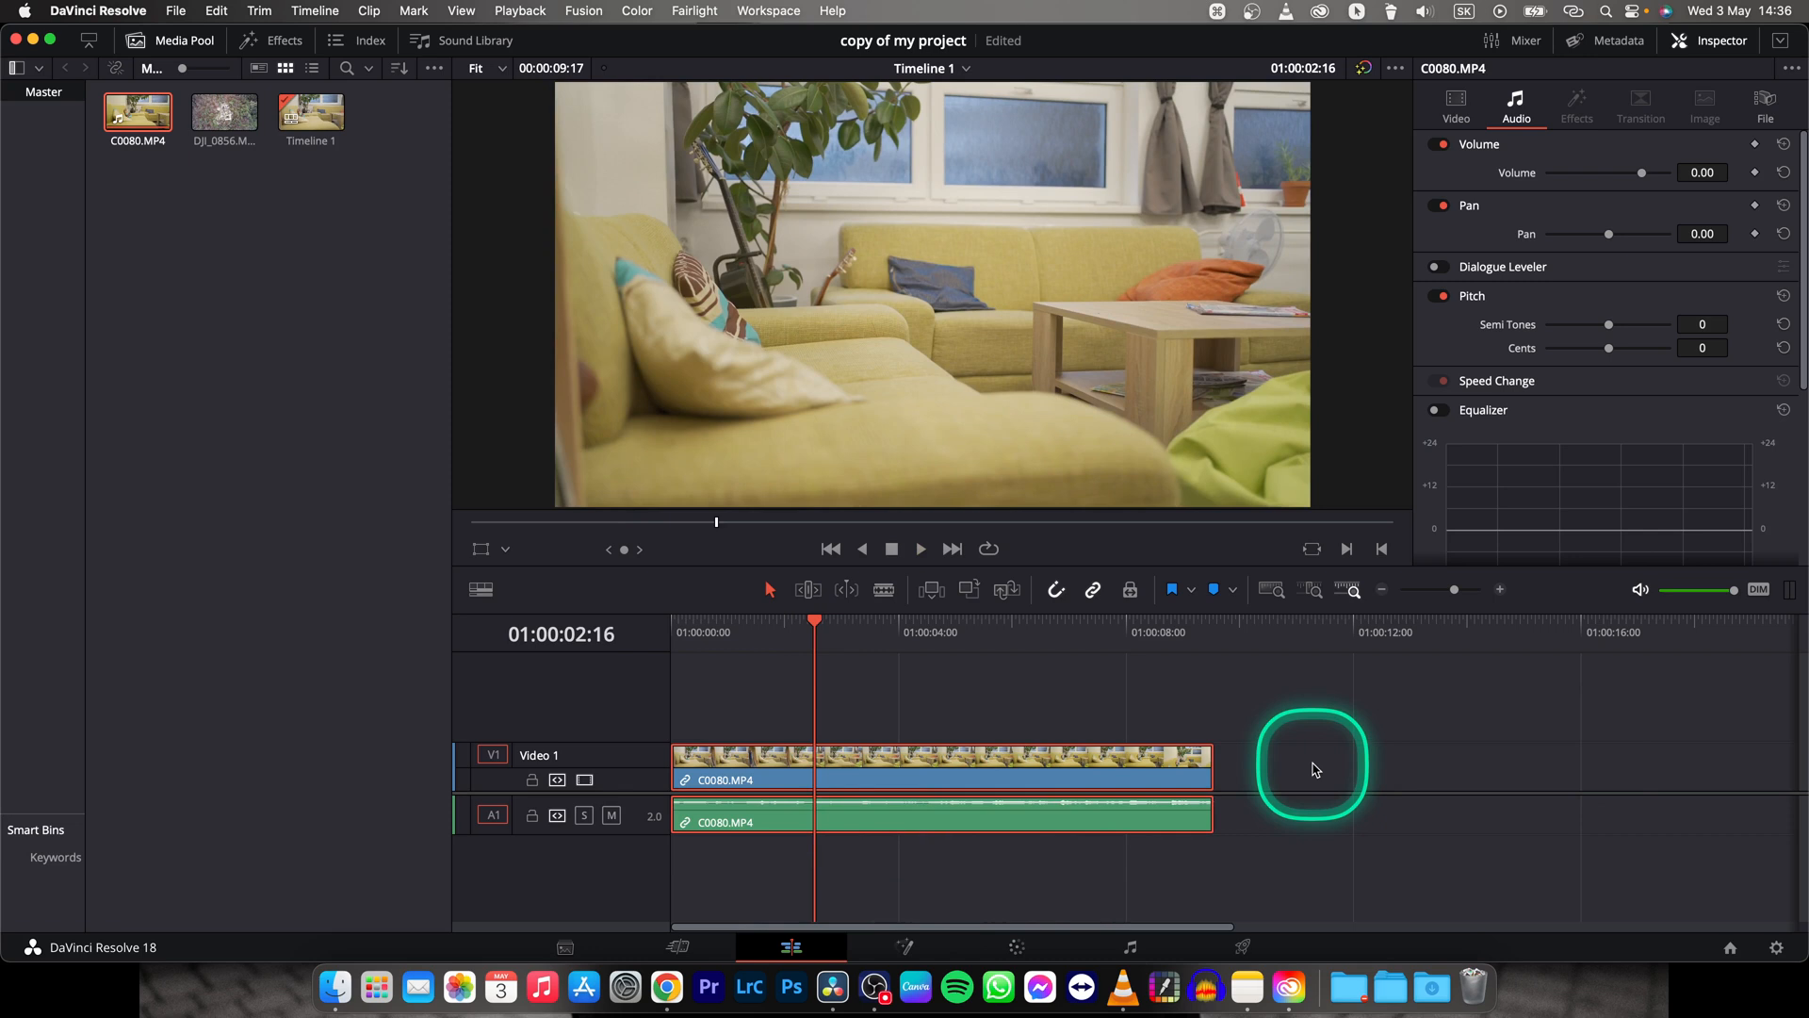
{"action": "key", "text": "delete"}
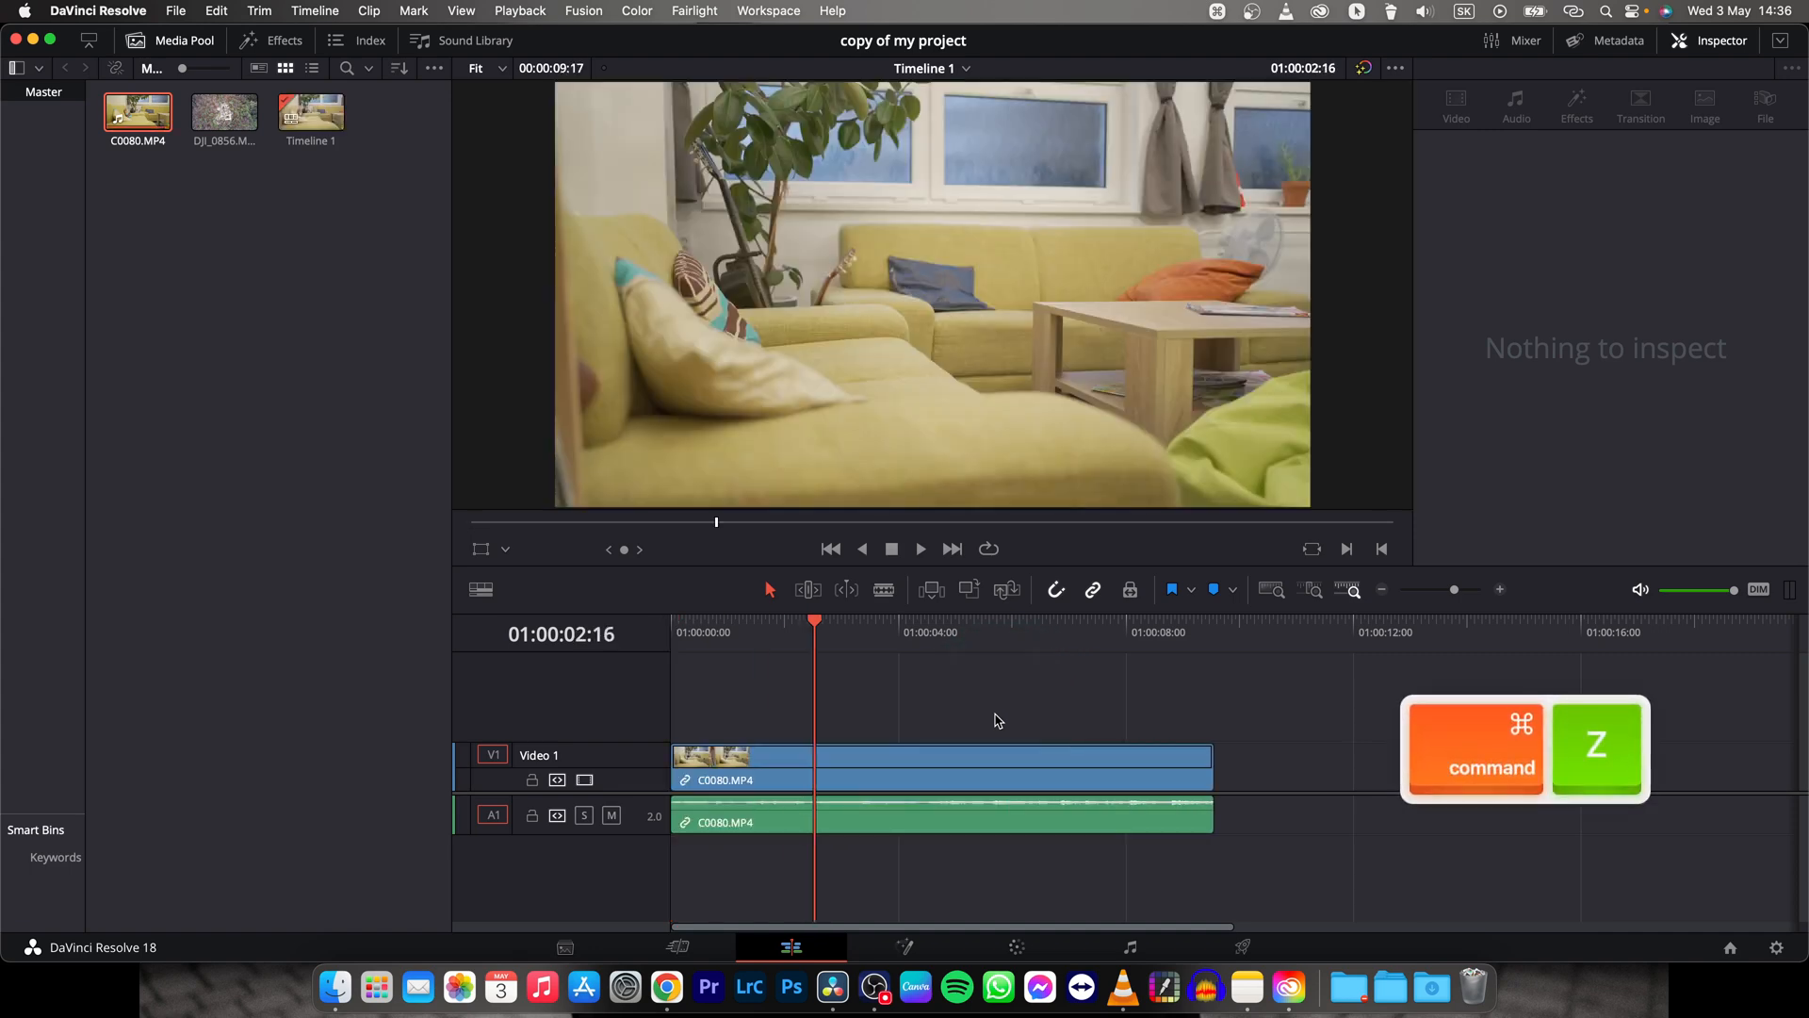
{"action": "key", "text": "cmd+z"}
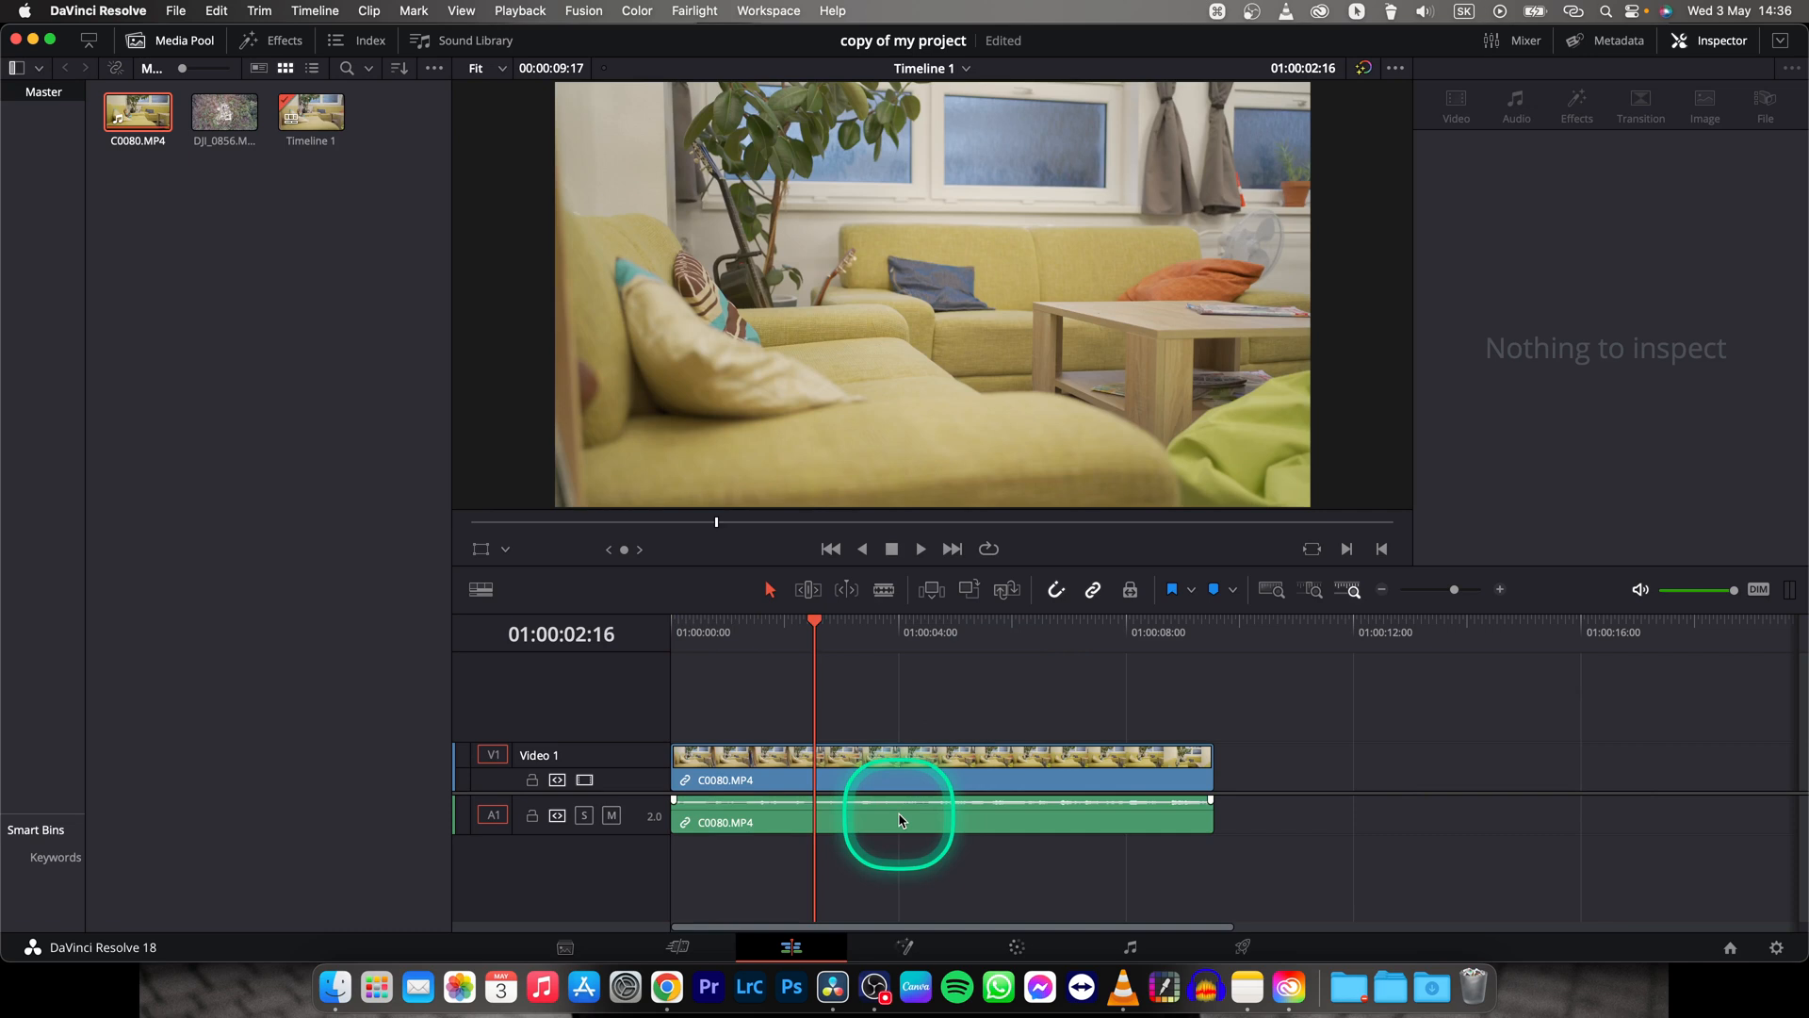
Uncheck Link Clips on the A1 audio so C0080's audio and video separate
{"action": "right_click", "coordinate": [901, 821]}
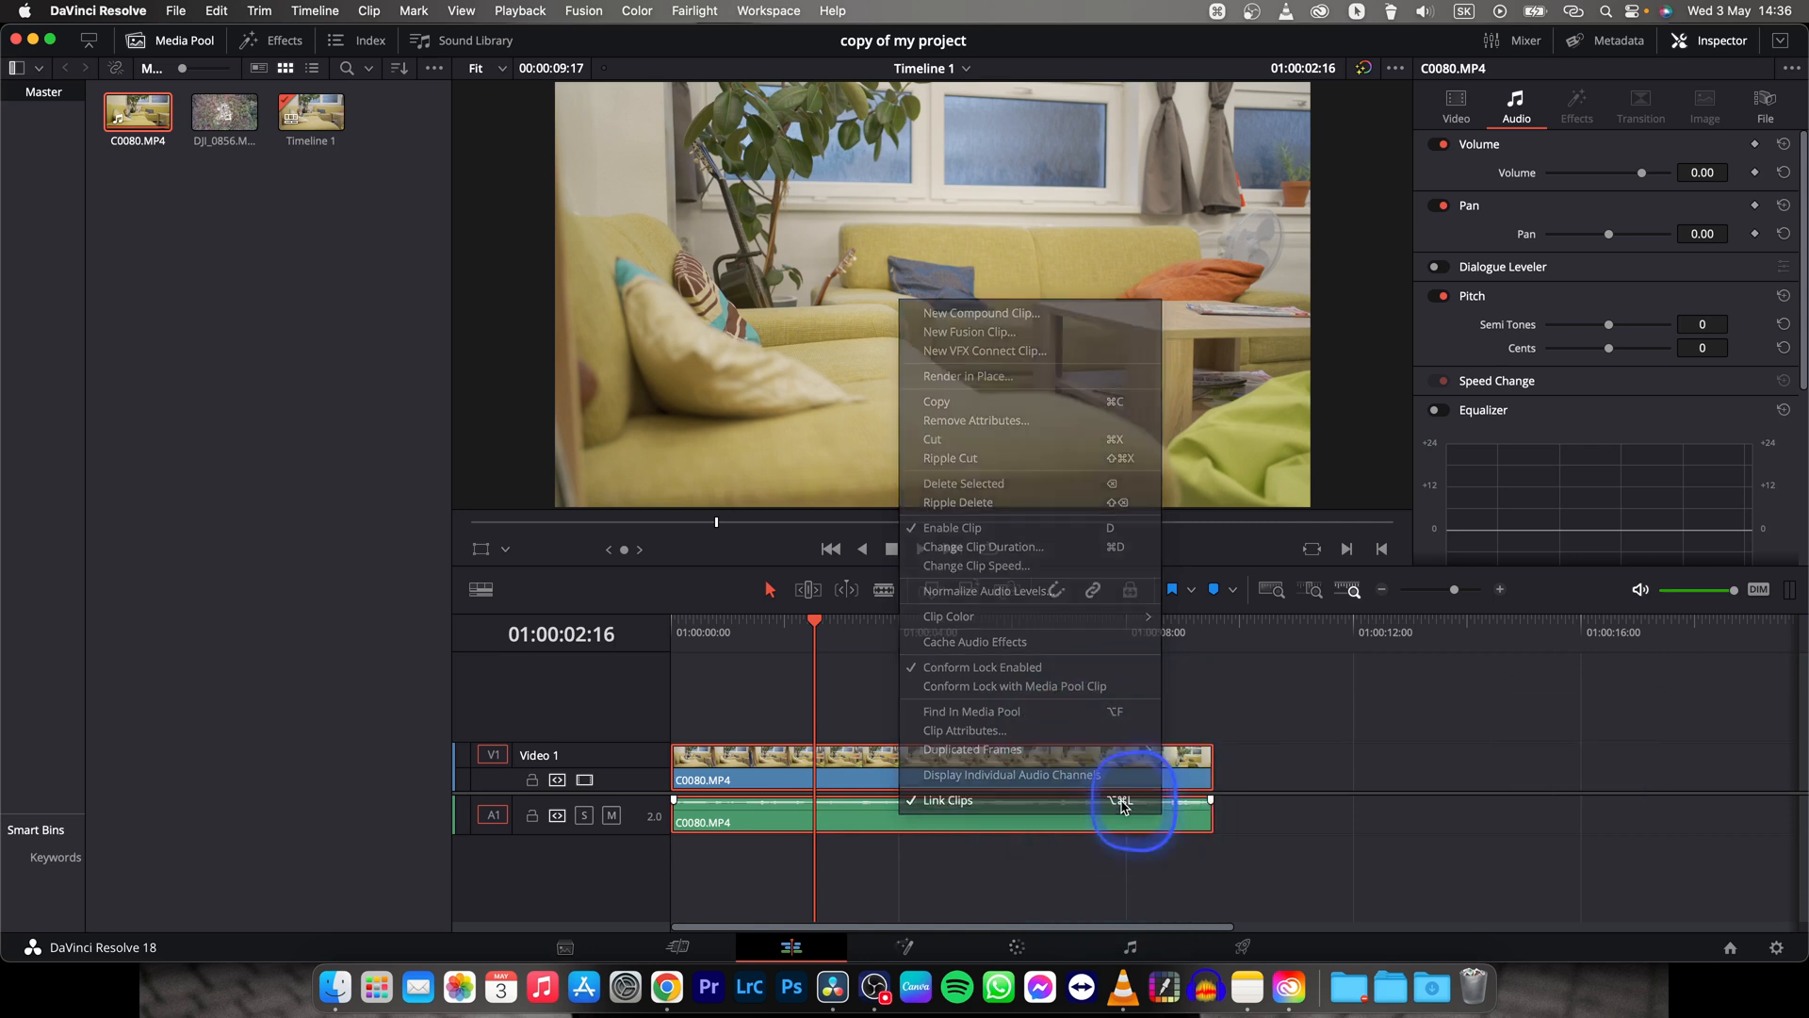
{"action": "left_click", "coordinate": [948, 800]}
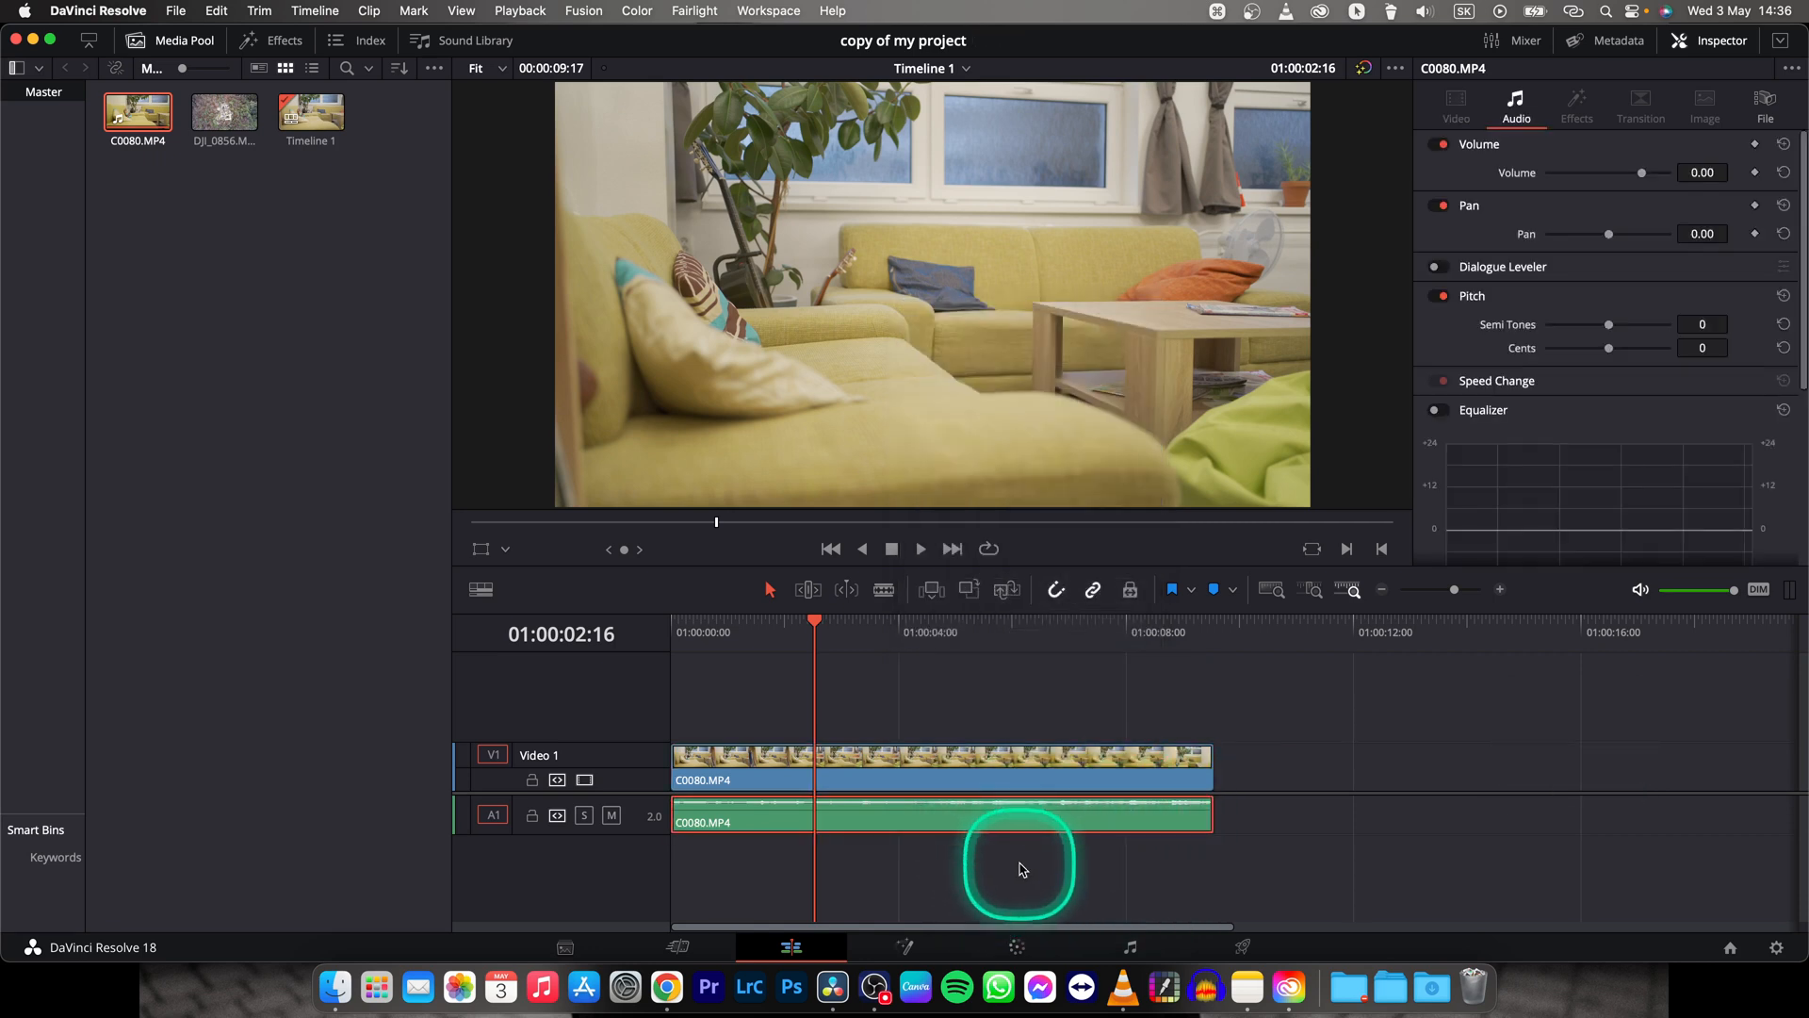
{"action": "key", "text": "delete"}
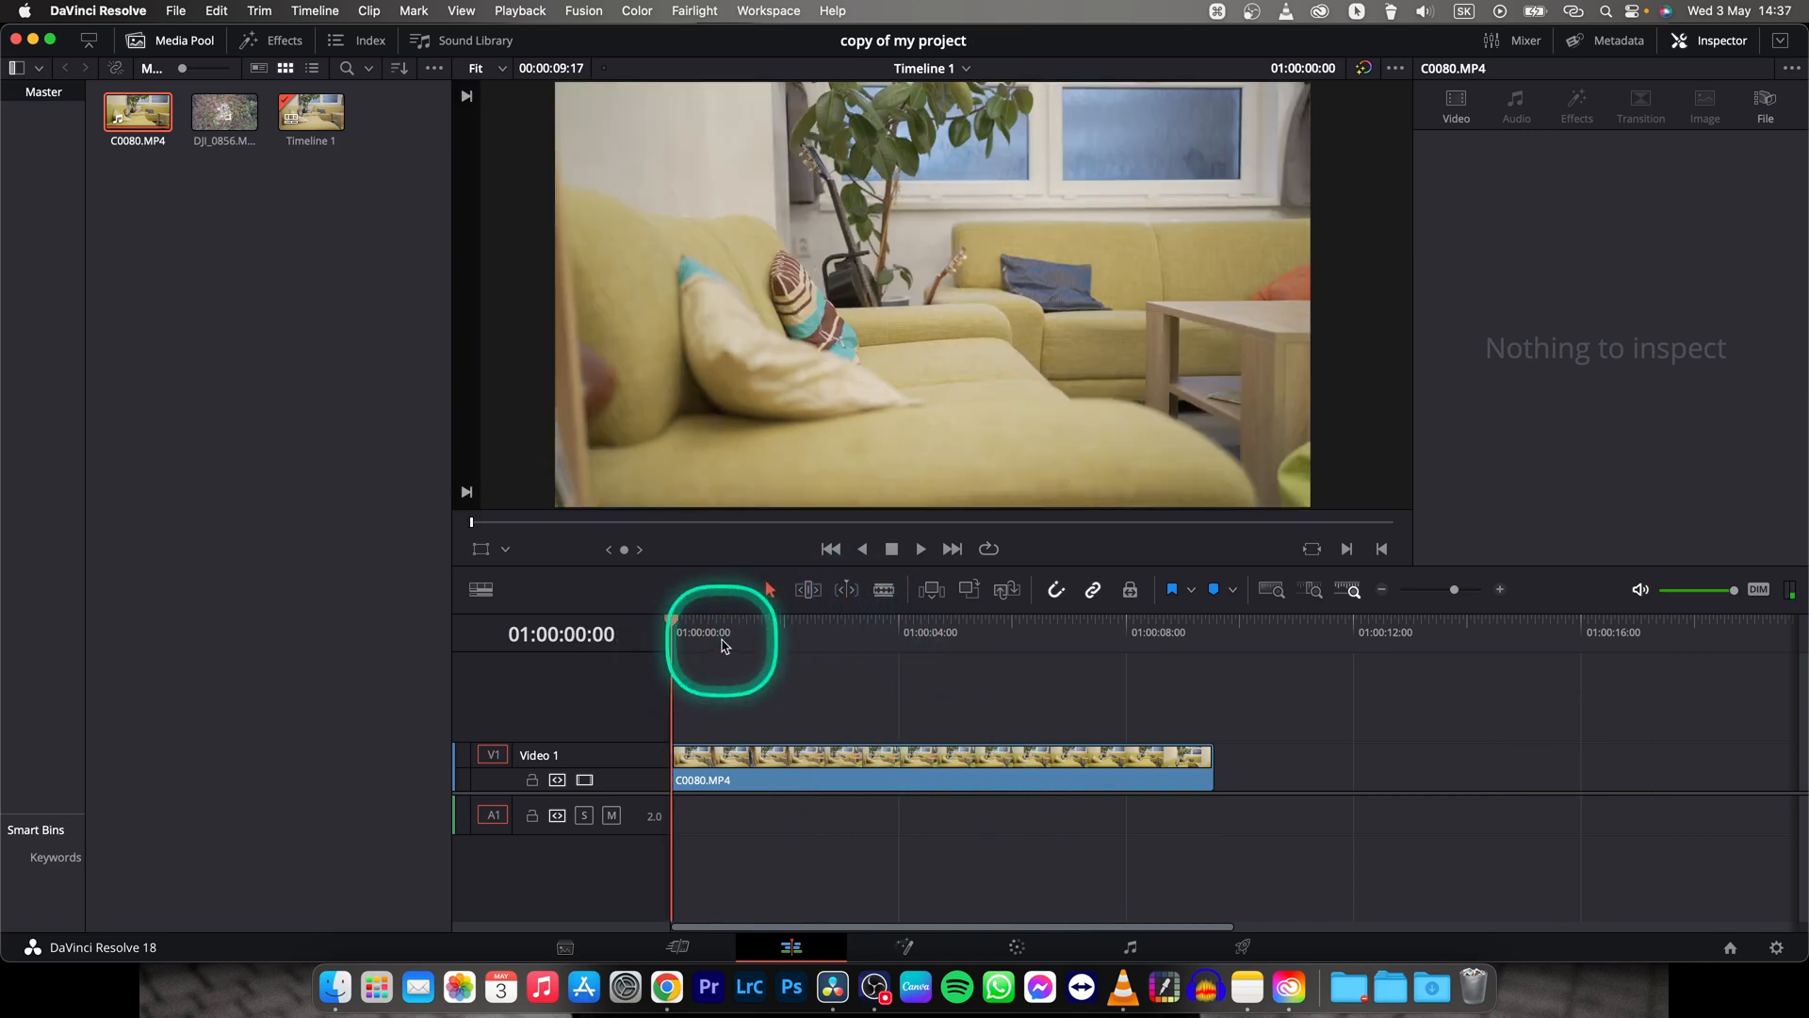
{"action": "mouse_move", "coordinate": [831, 665]}
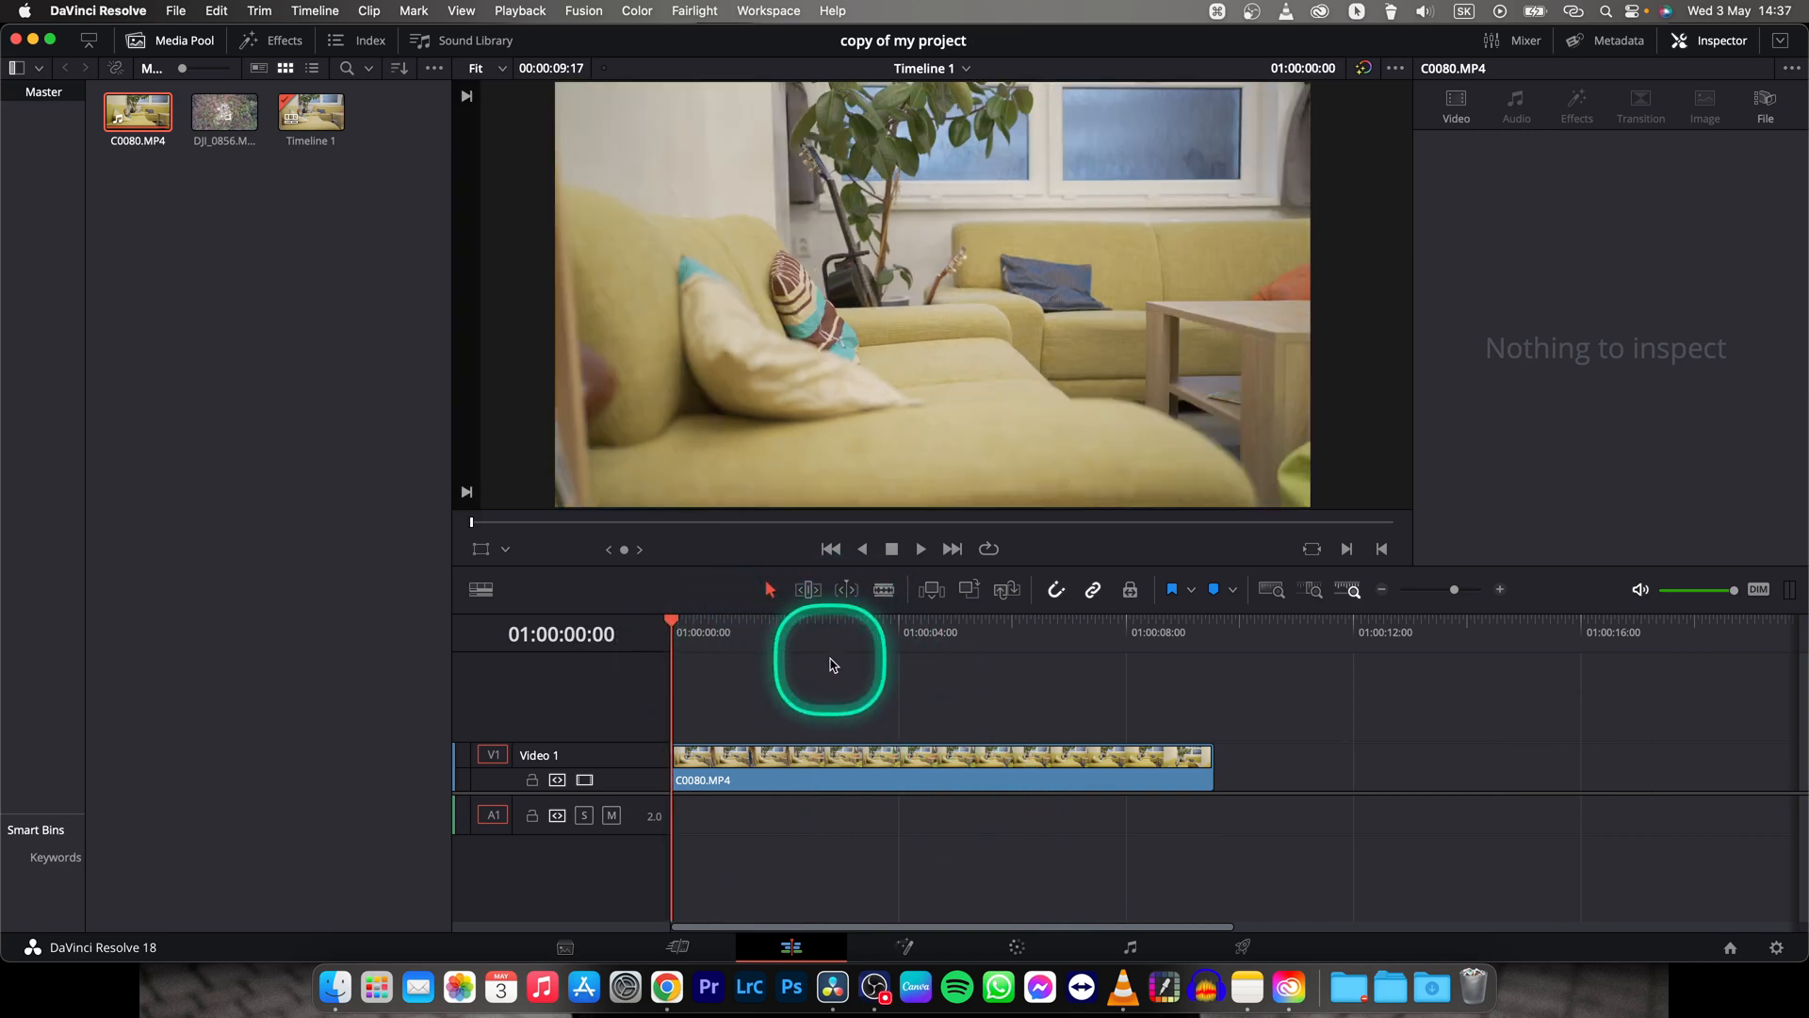
{"action": "left_click", "coordinate": [830, 664]}
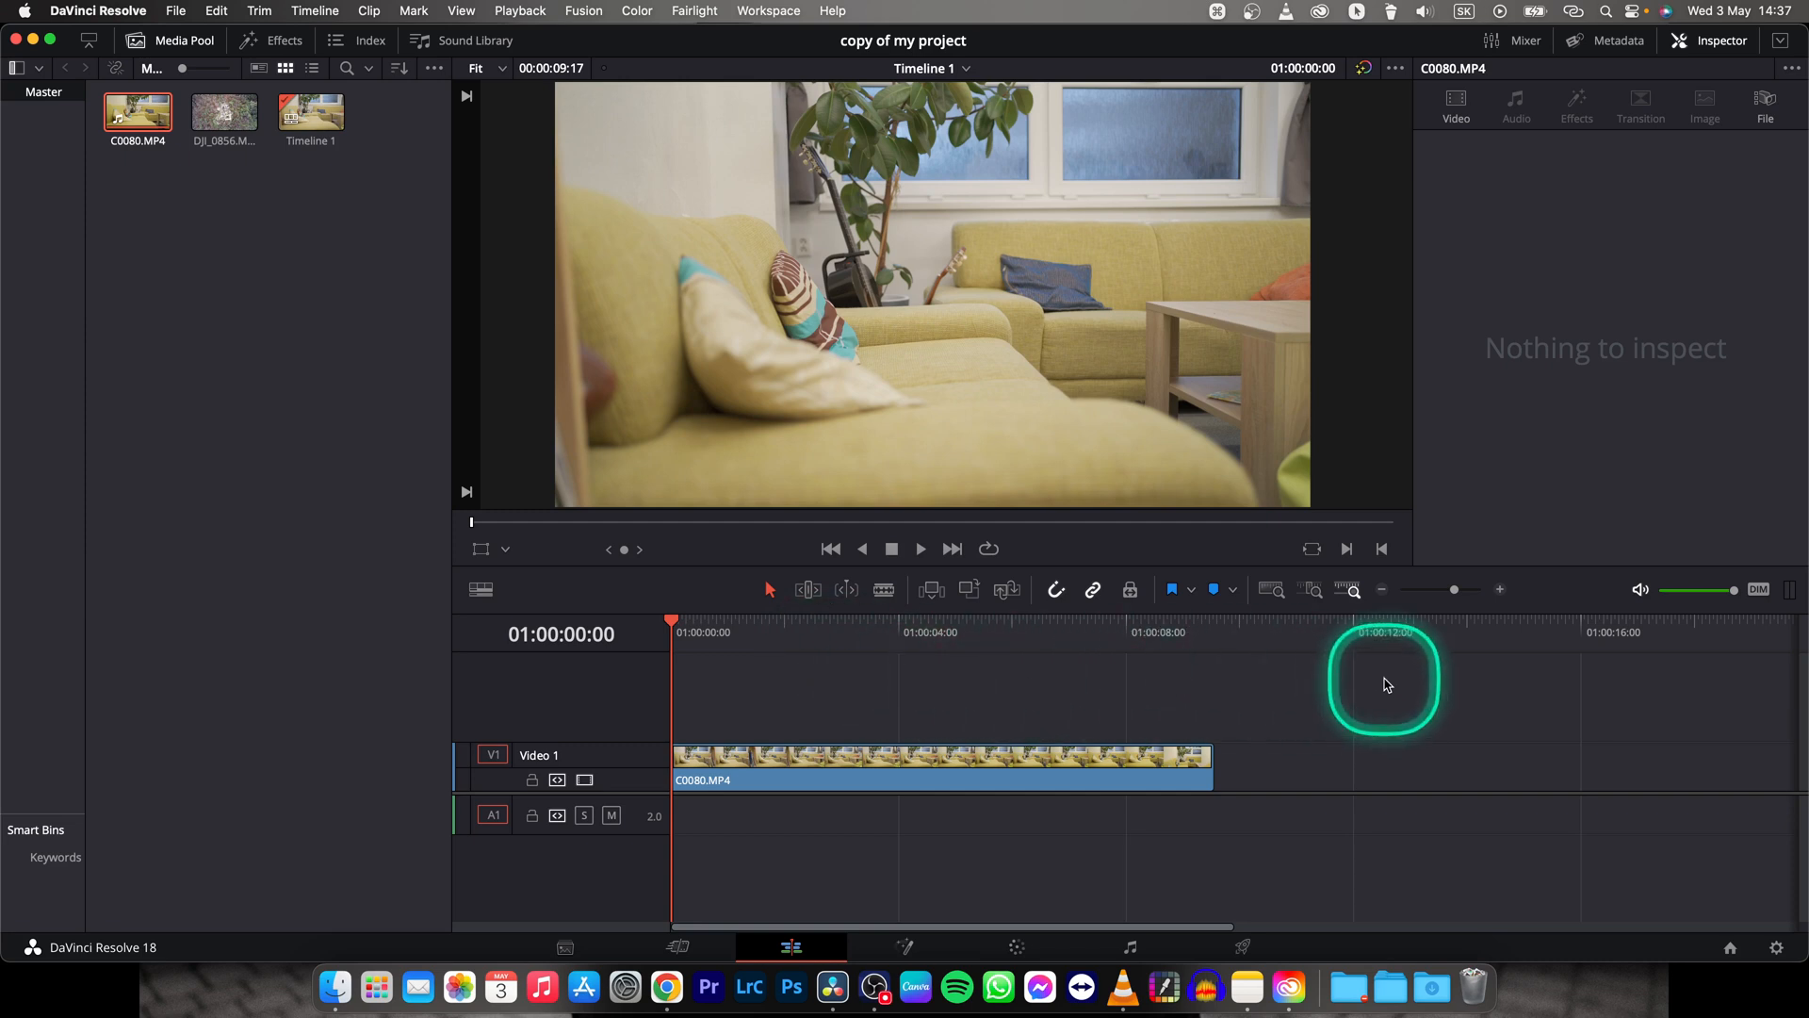
{"action": "mouse_move", "coordinate": [1513, 743]}
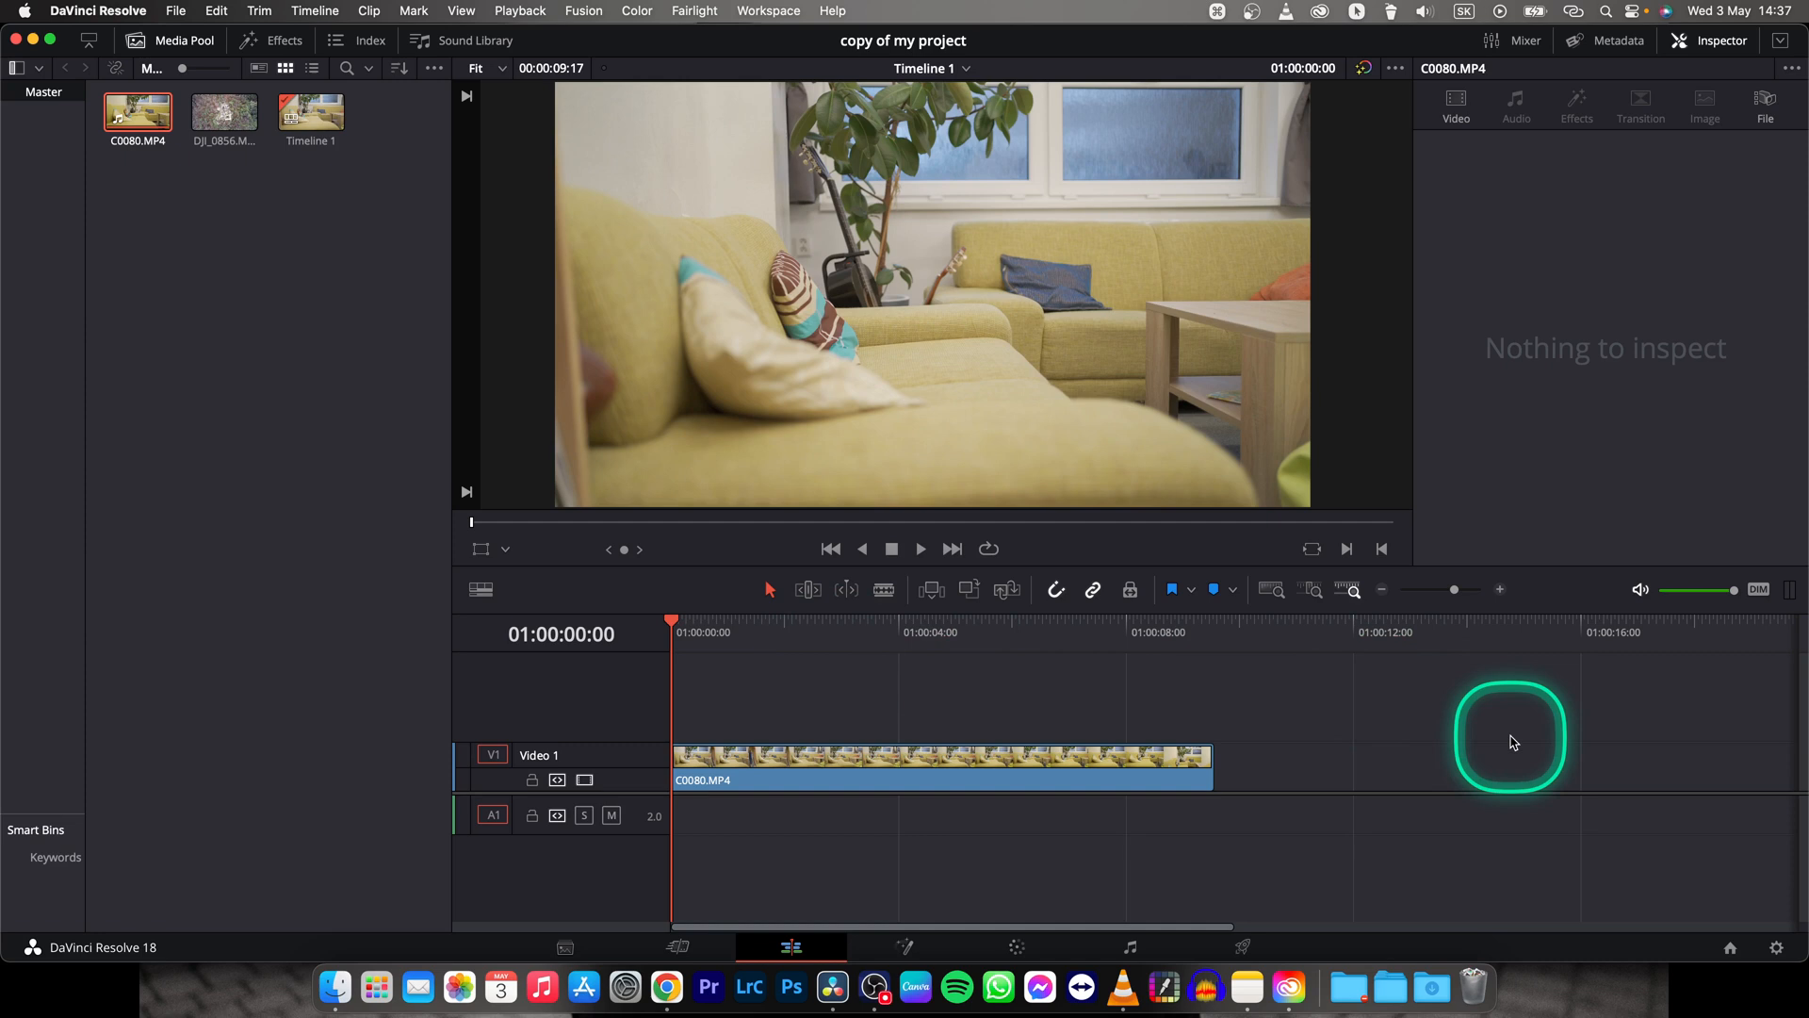